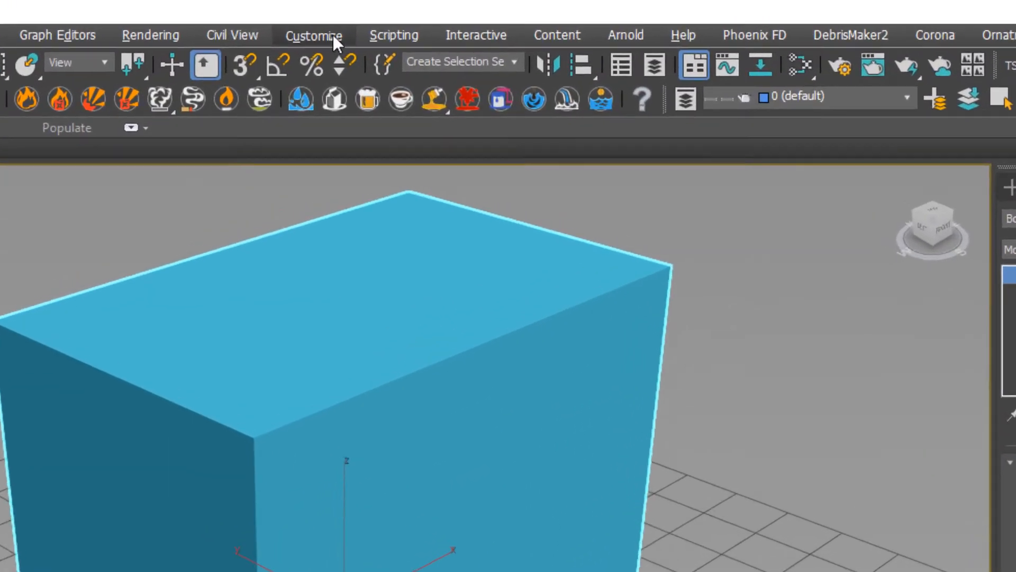
Step: Open Units Setup from the Customize menu to view the generic display units
click(314, 35)
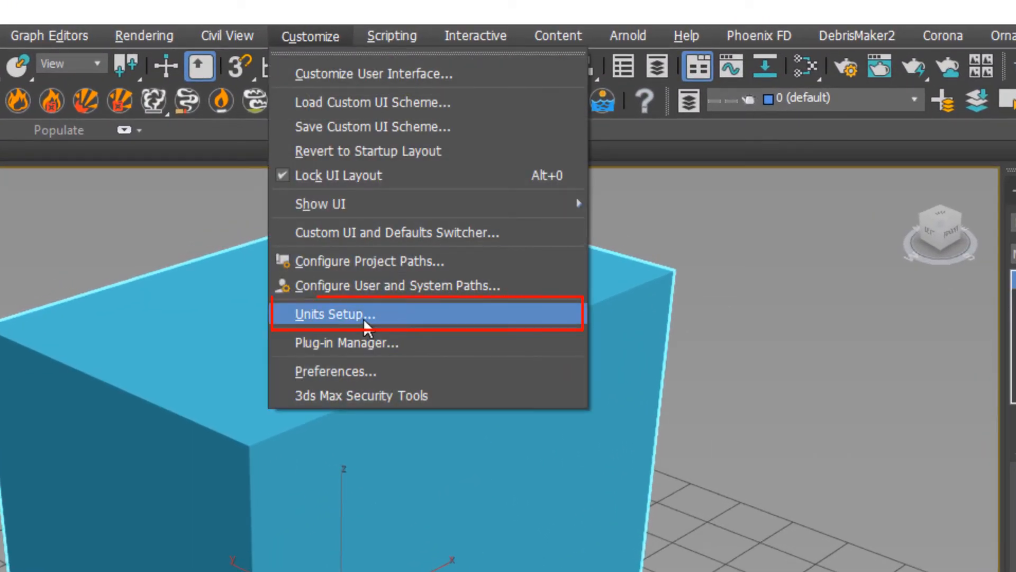
click(332, 315)
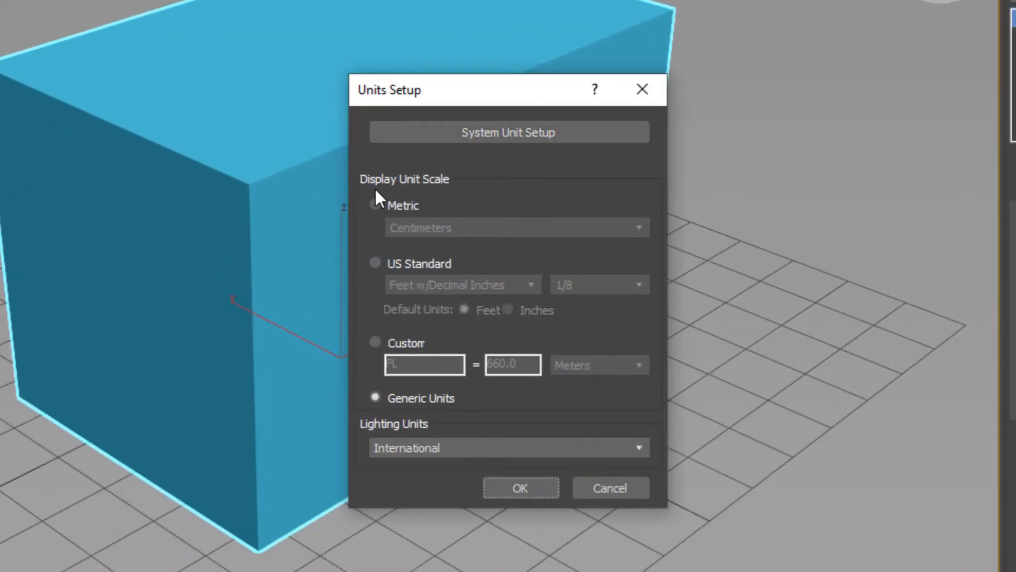
mouse_move(390, 205)
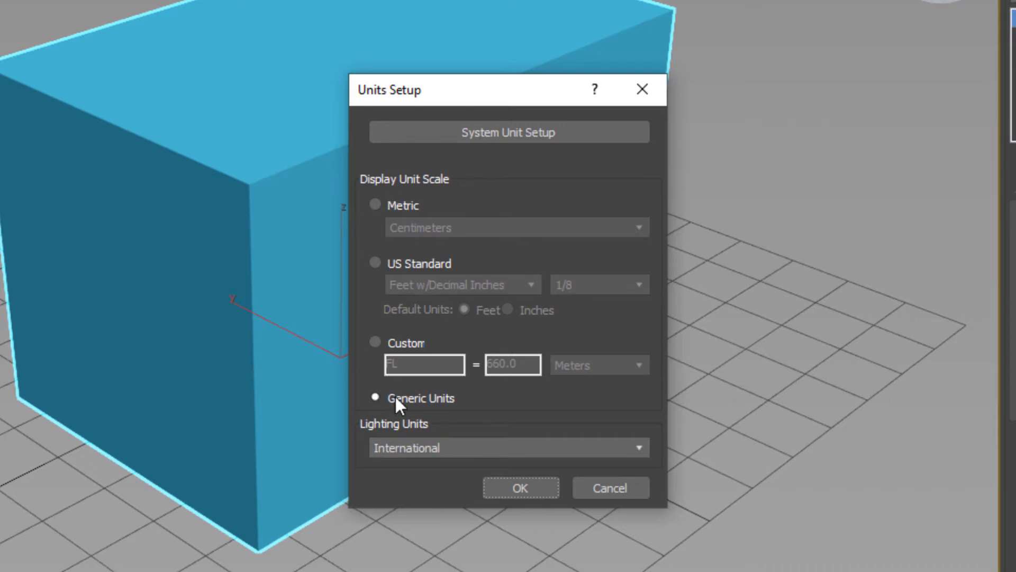
Step: Set the display unit scale to Metric centimeters and confirm
click(375, 262)
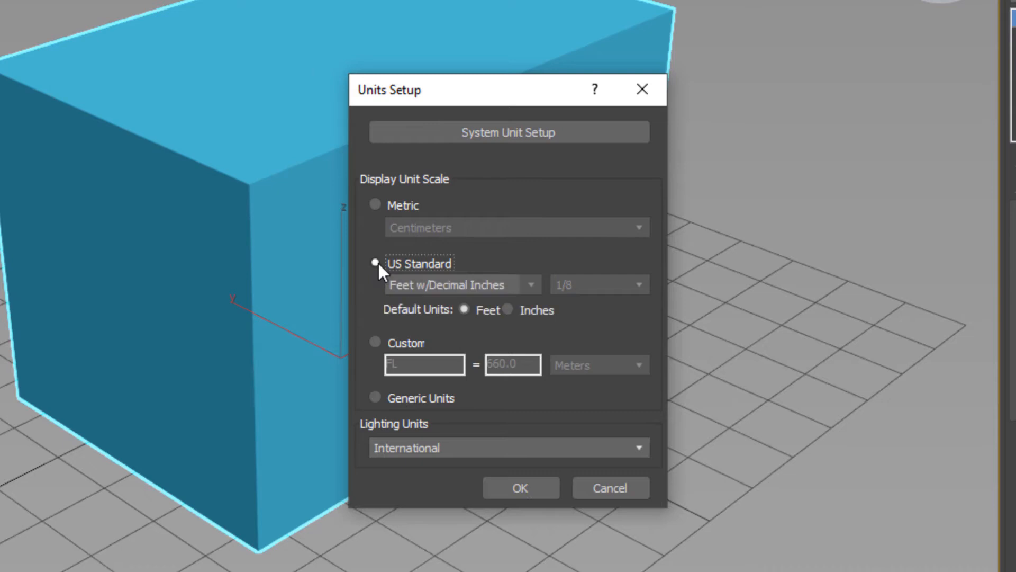
click(374, 204)
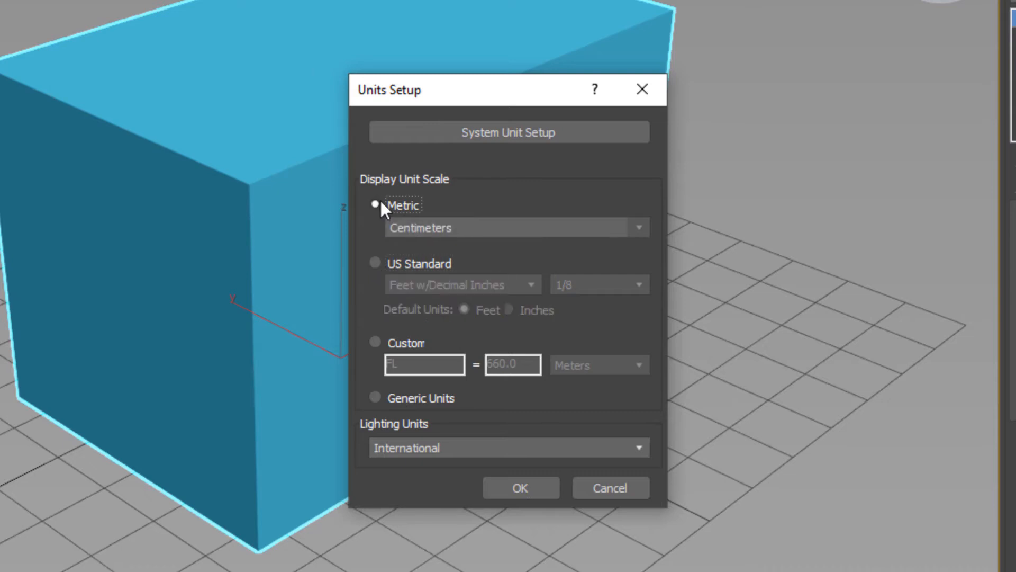
click(375, 341)
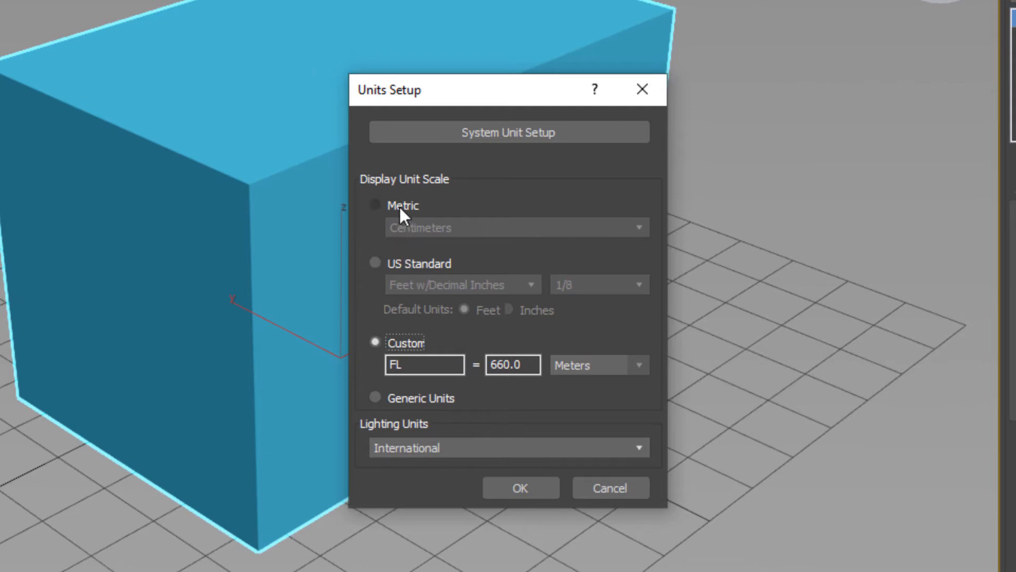
click(374, 204)
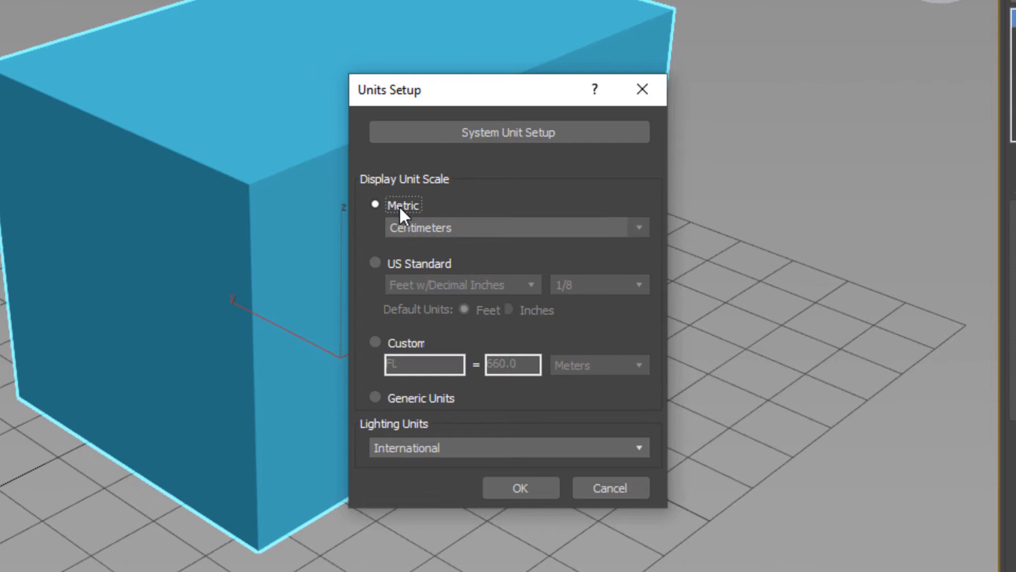
click(639, 227)
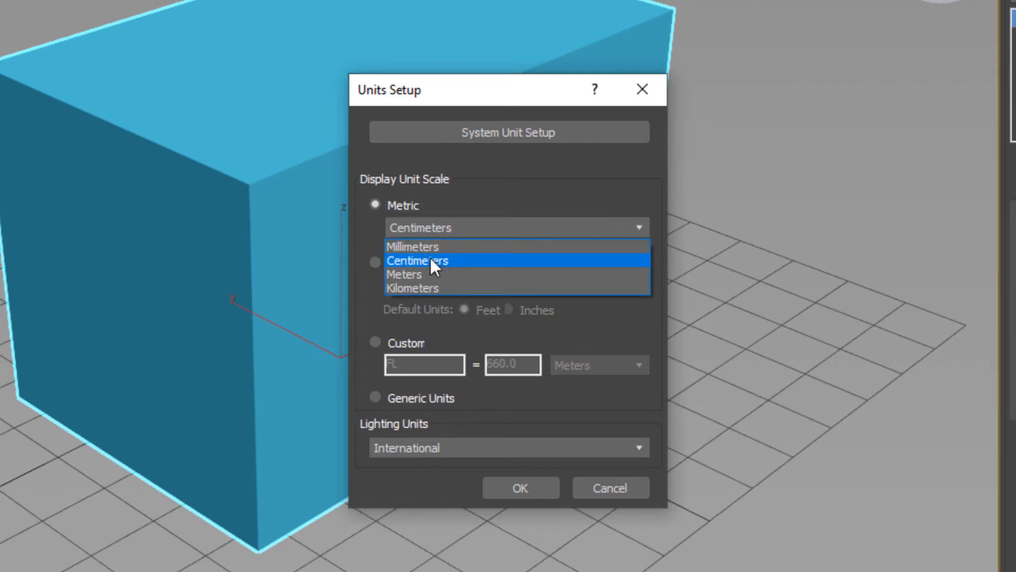
click(418, 261)
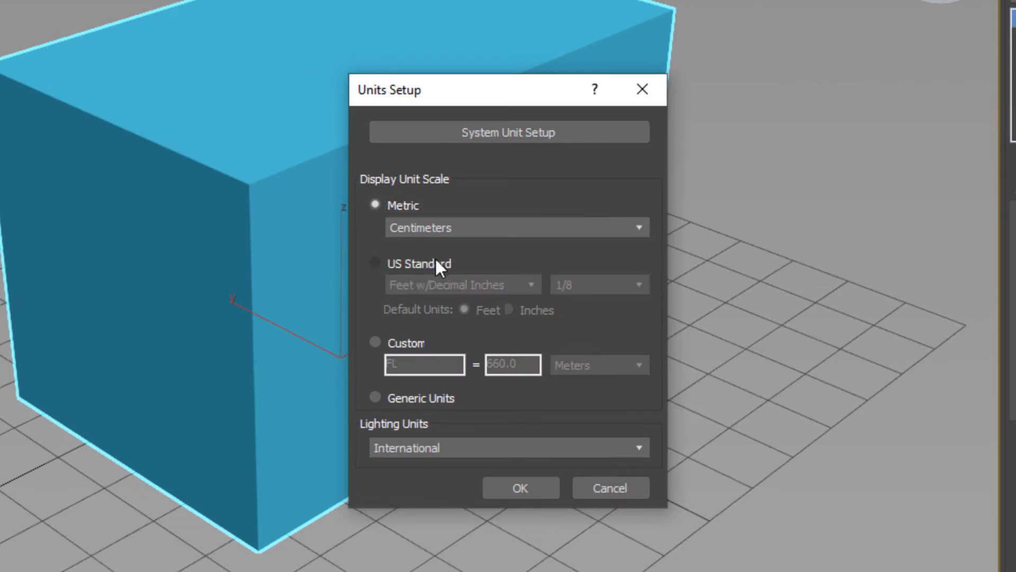
click(521, 487)
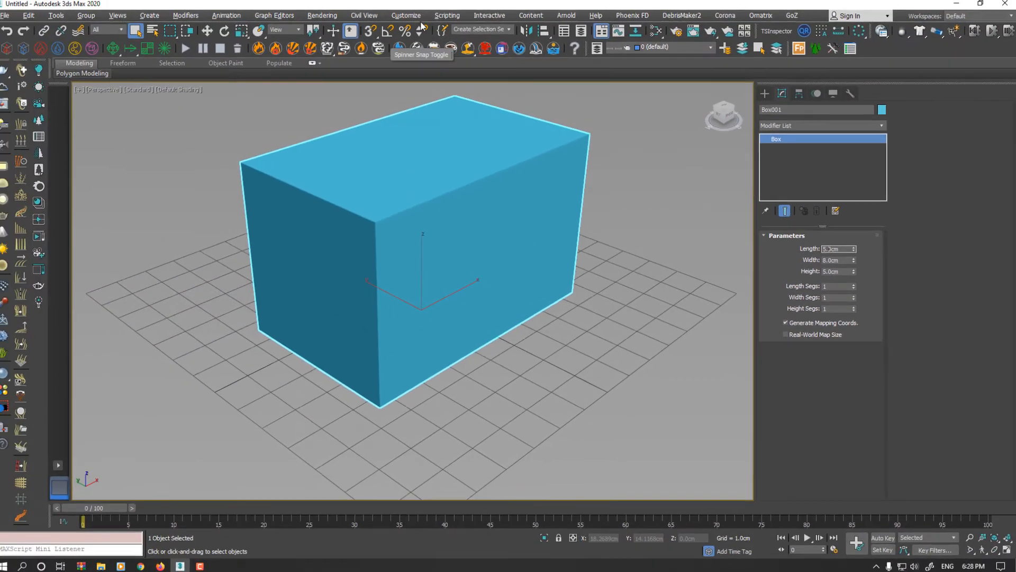
Step: Reopen Units Setup from the Customize menu, now showing Metric centimeters
click(406, 14)
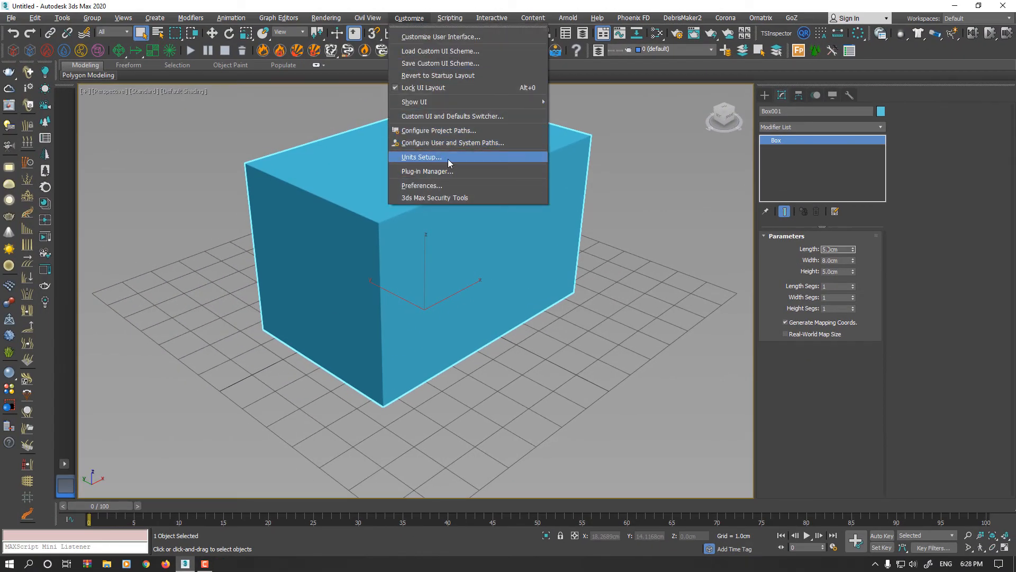
click(421, 157)
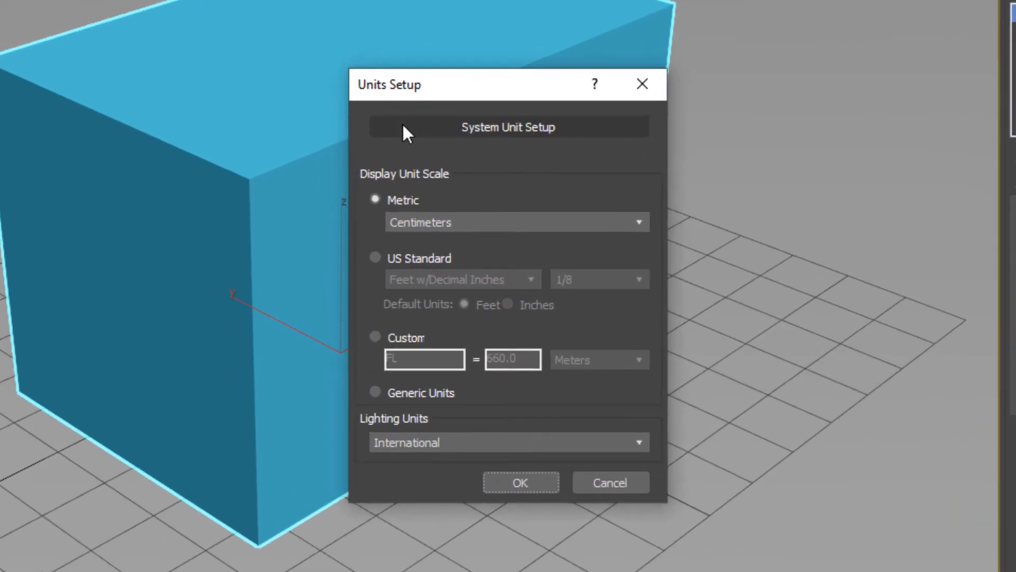
Step: View the System Unit Scale of 1 unit = 1.0 millimeters, then close the units dialogs
click(508, 127)
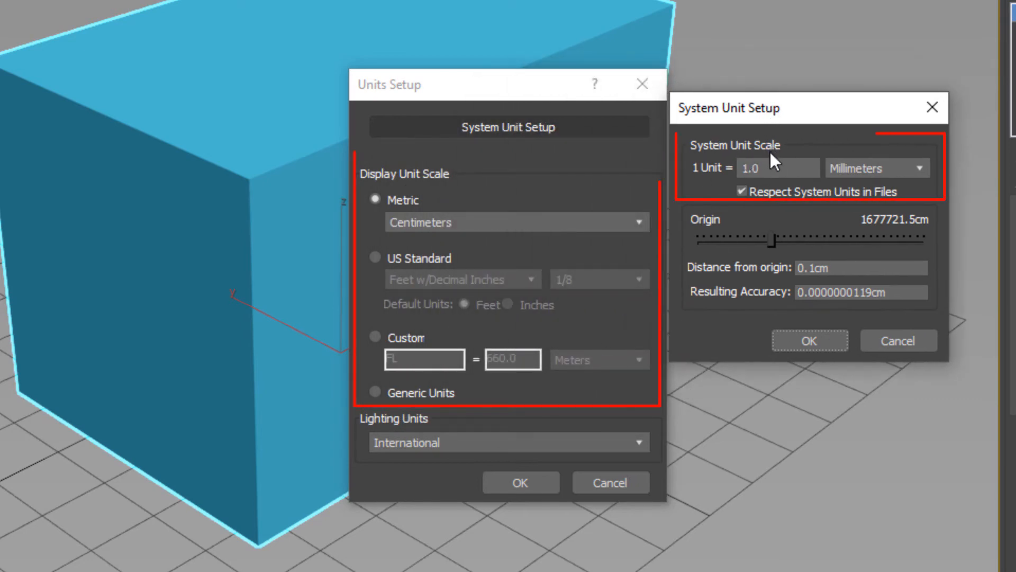
mouse_move(437, 209)
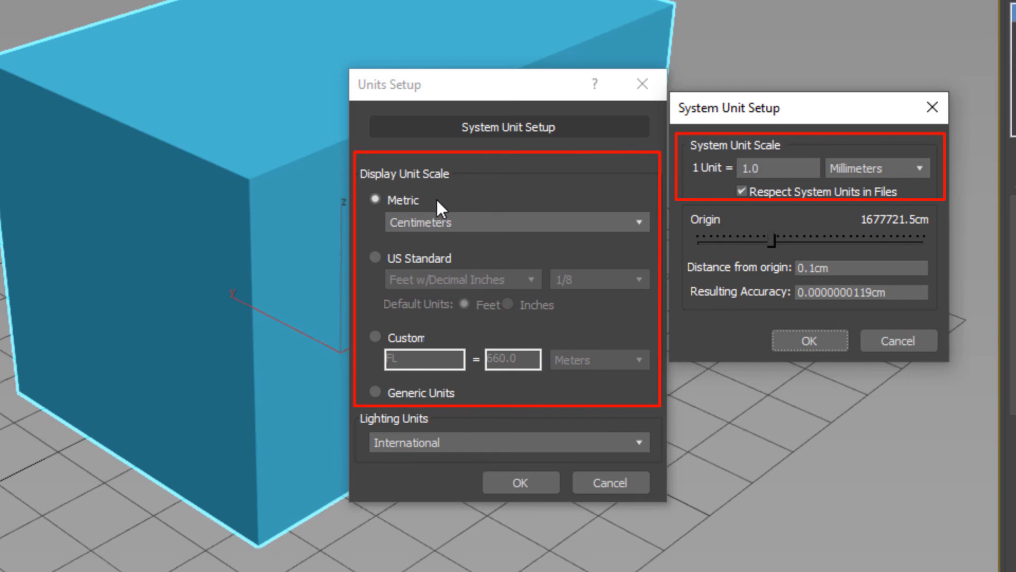
mouse_move(449, 197)
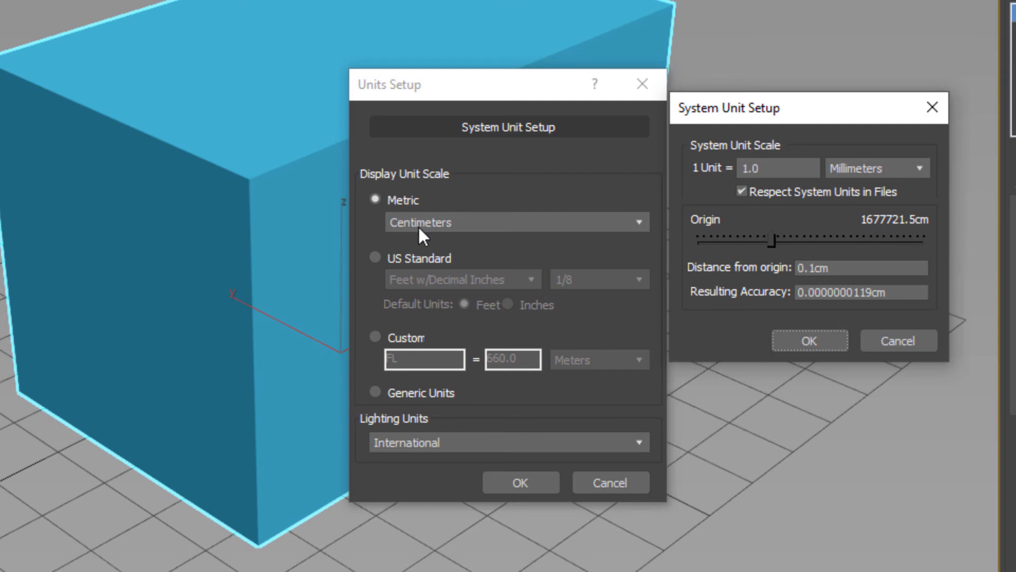
mouse_move(719, 153)
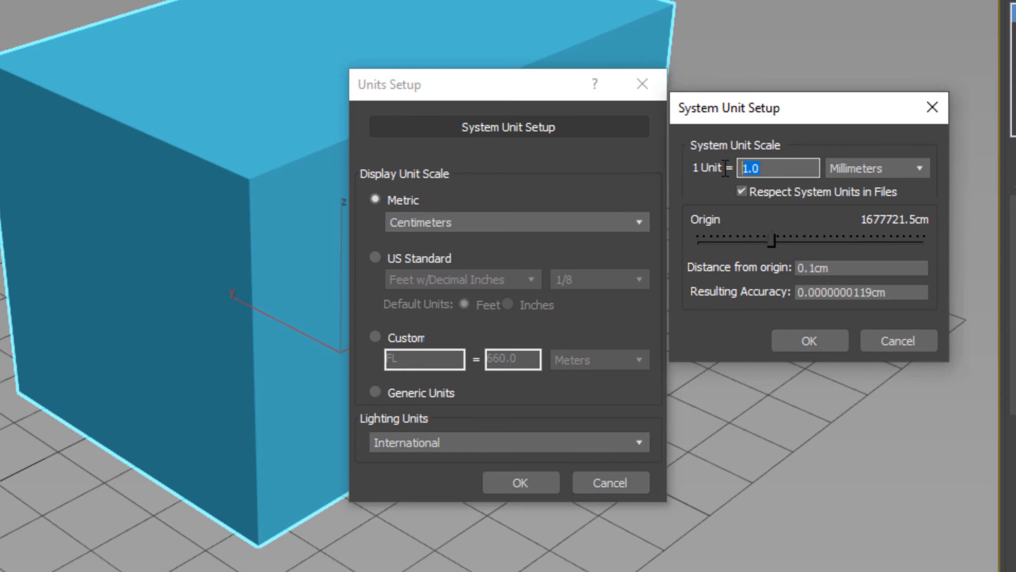
click(920, 168)
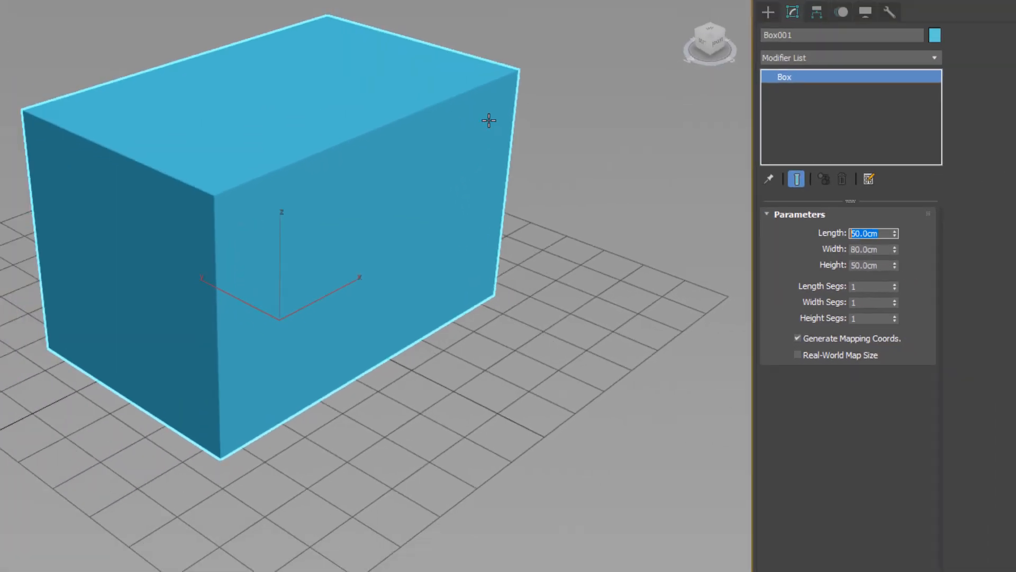
Step: Open the Customize menu with the box still measuring 50×80×50 cm
click(410, 18)
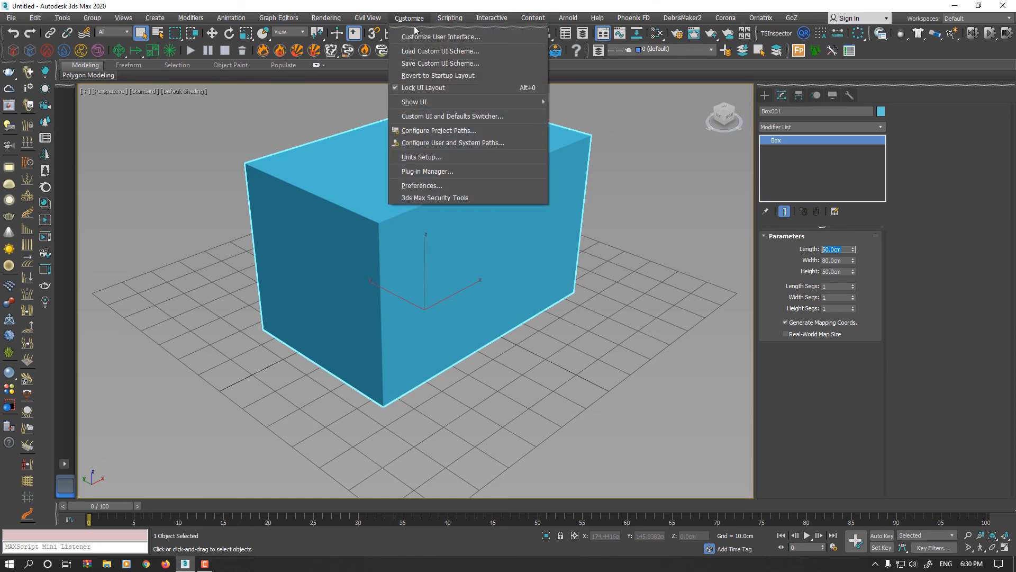
mouse_move(429, 163)
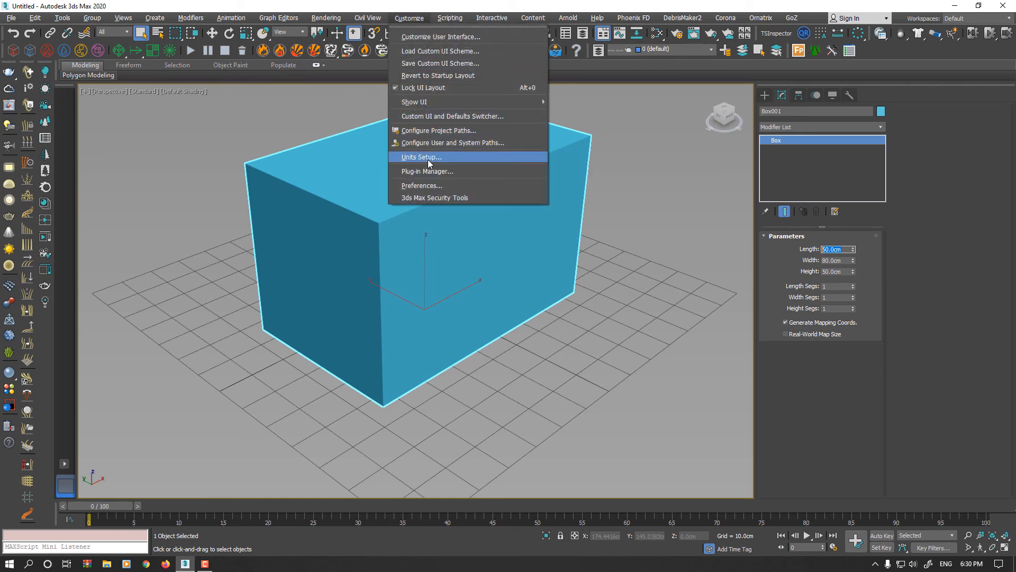
Step: Open Units Setup and check that System Unit Scale is 1 unit = 1.0 centimeters
click(420, 157)
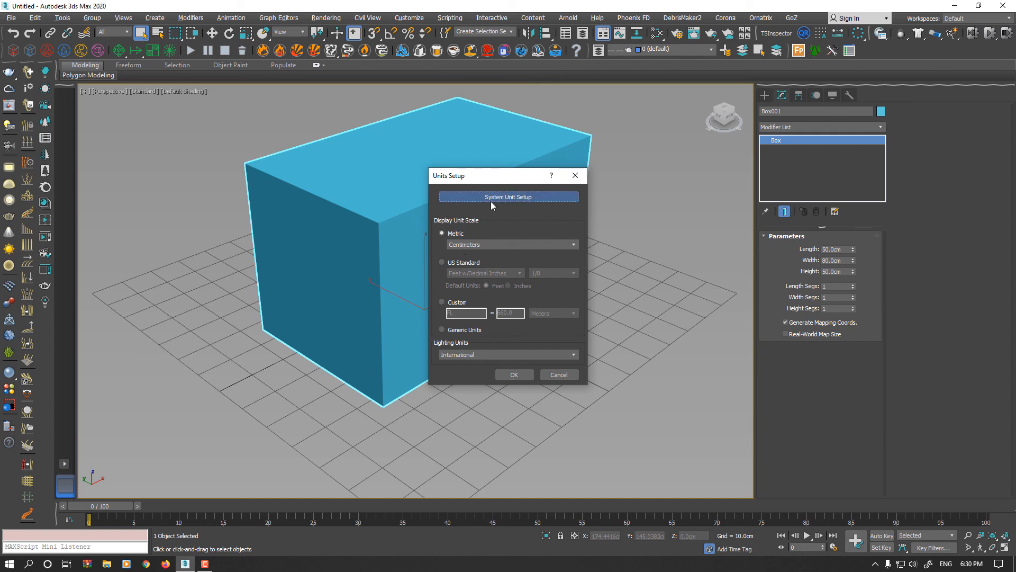
click(508, 196)
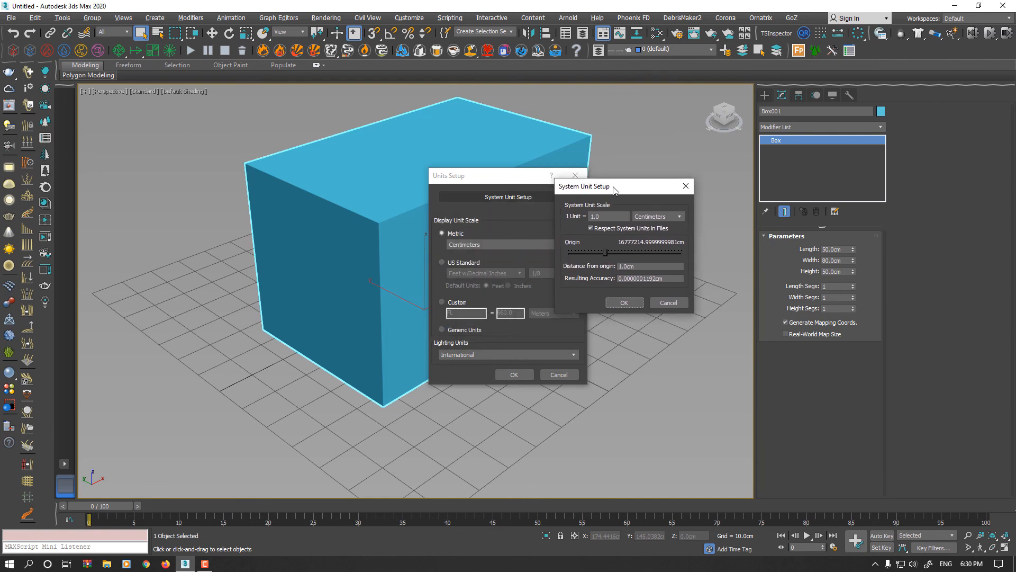